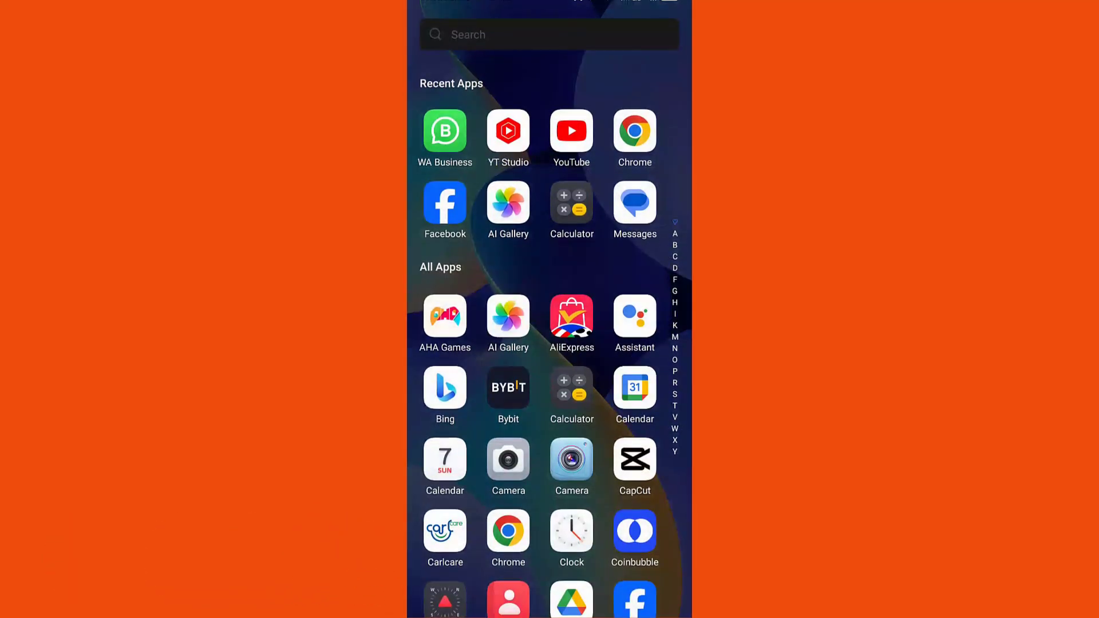
# Step: Launch Facebook from the app drawer and head toward the page's settings
pyautogui.click(445, 210)
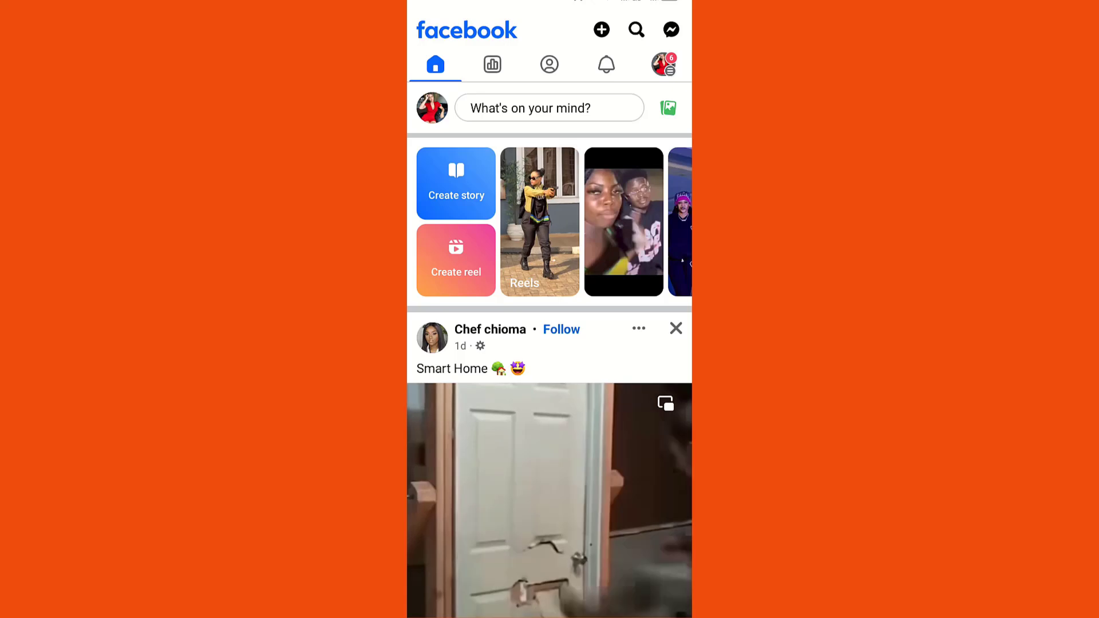
pyautogui.click(548, 64)
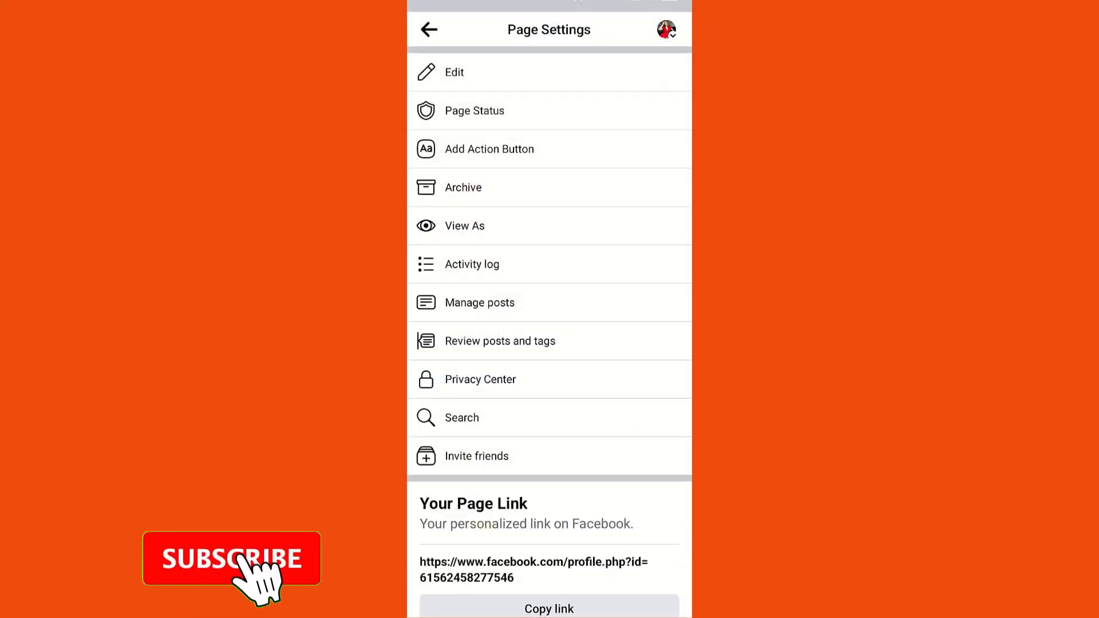
# Step: Copy the page's personalized link under Your Page Link, confirming the 'Copied' toast
pyautogui.scroll(3)
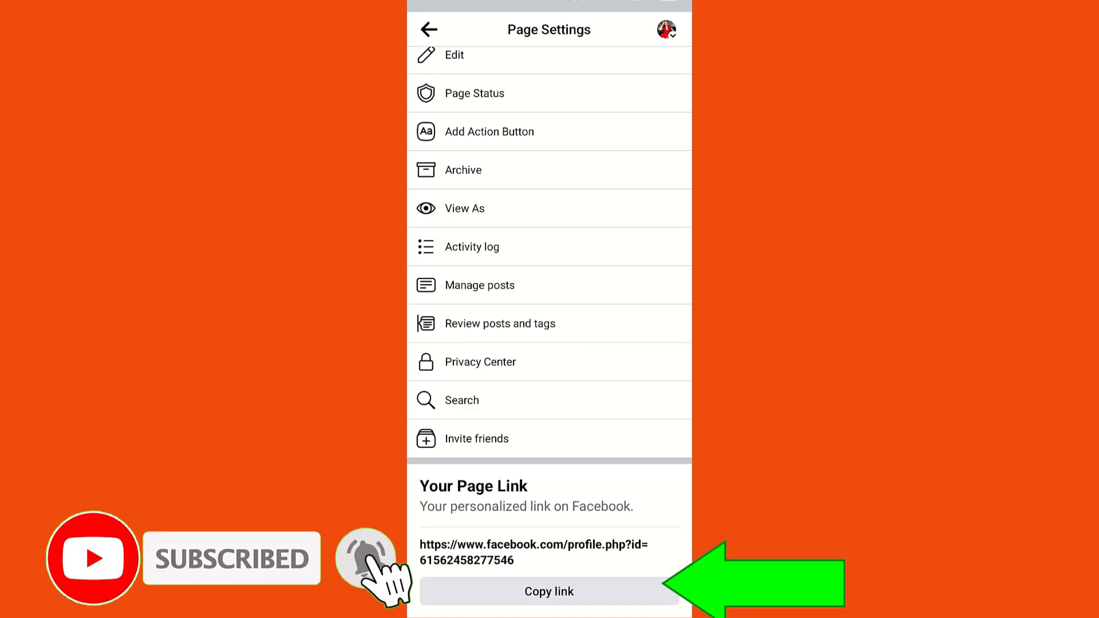
pyautogui.click(549, 592)
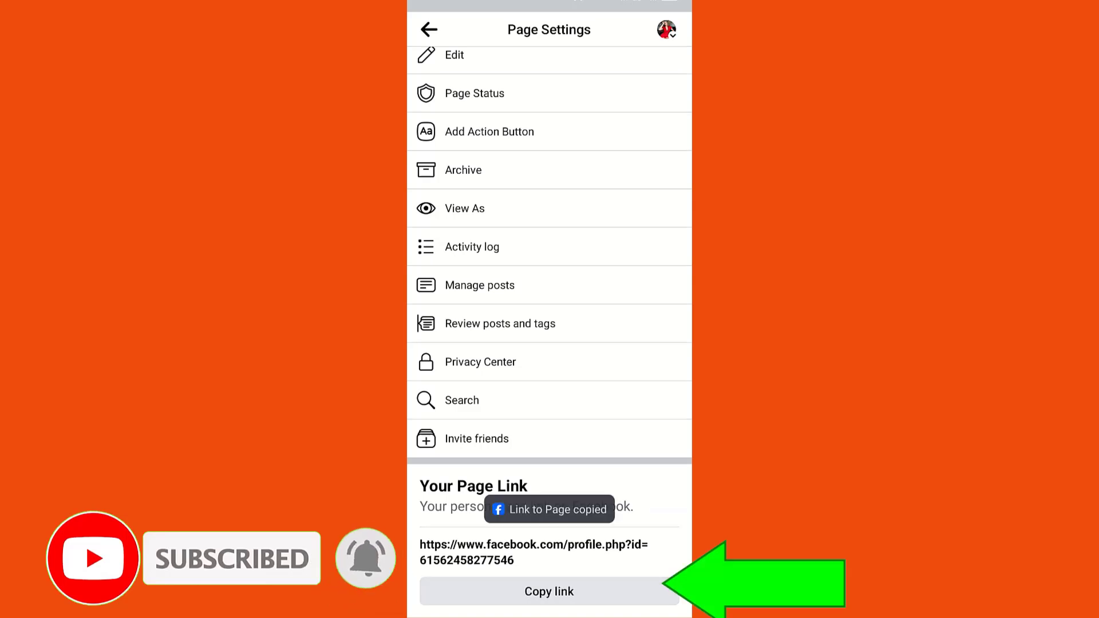
pyautogui.click(548, 591)
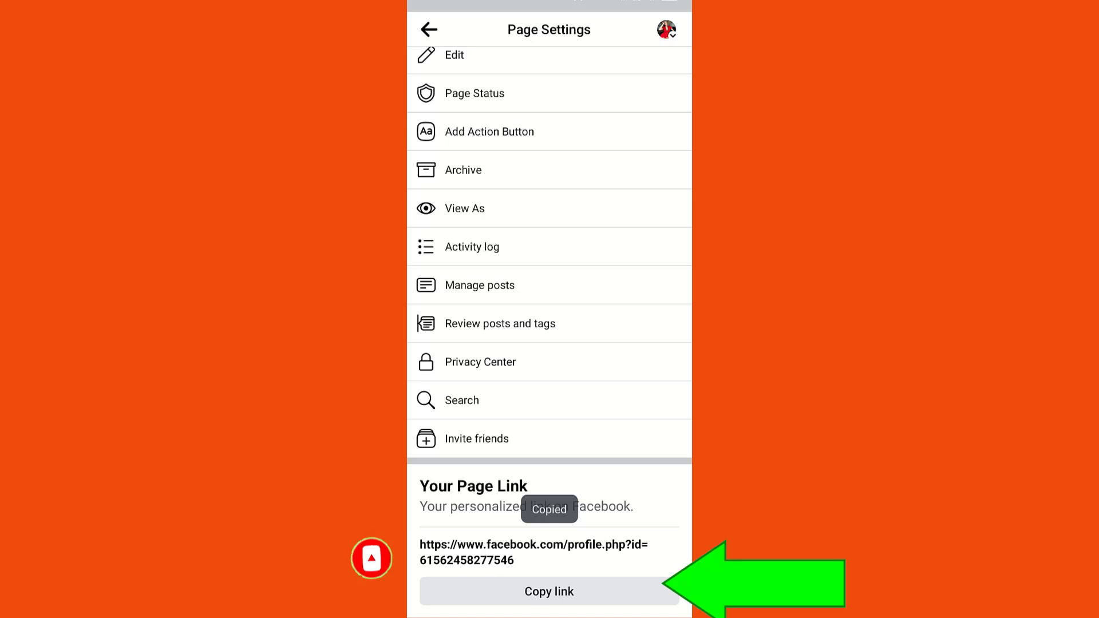